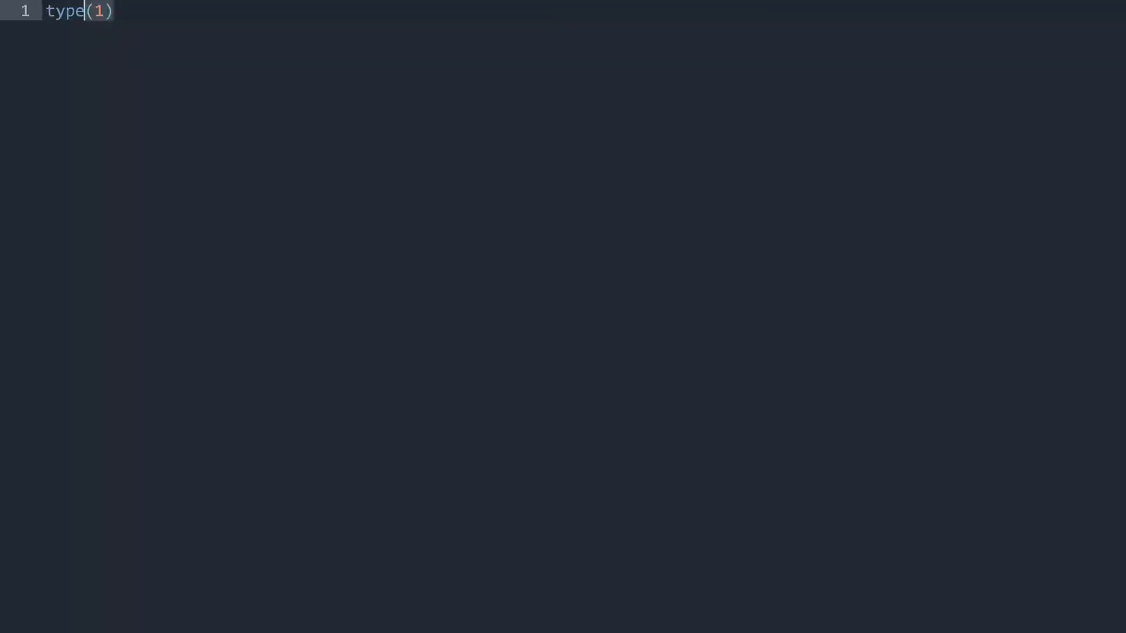
# Build print(type(1)), try 1.1 and 'wa word' as the argument, then restore type(1).
pyautogui.write('print(')
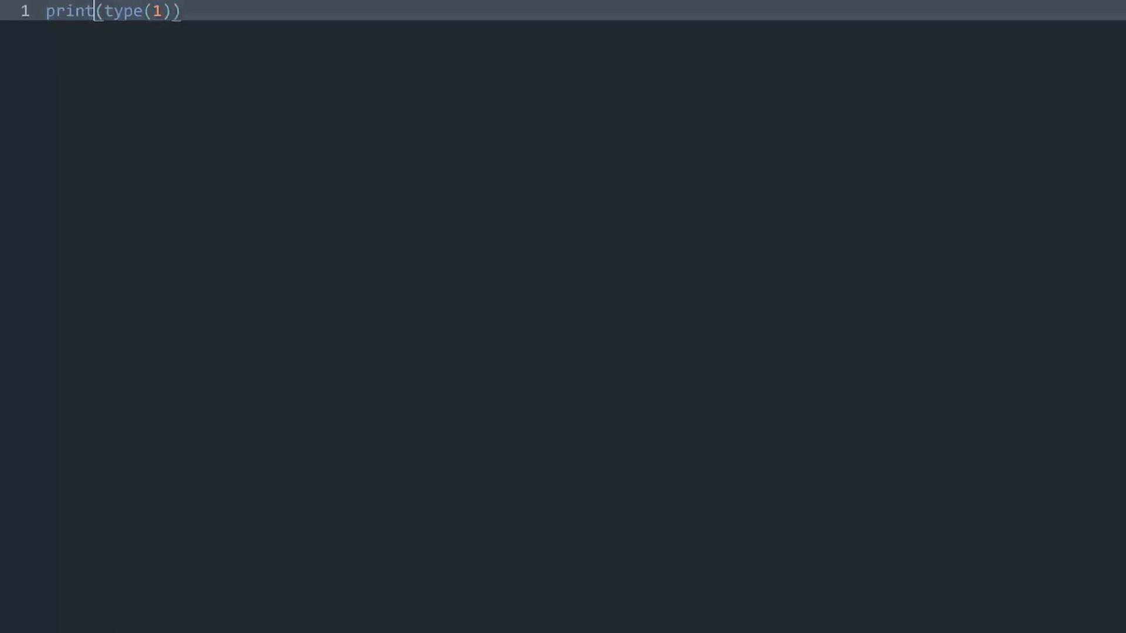
pyautogui.press('ctrl+b')
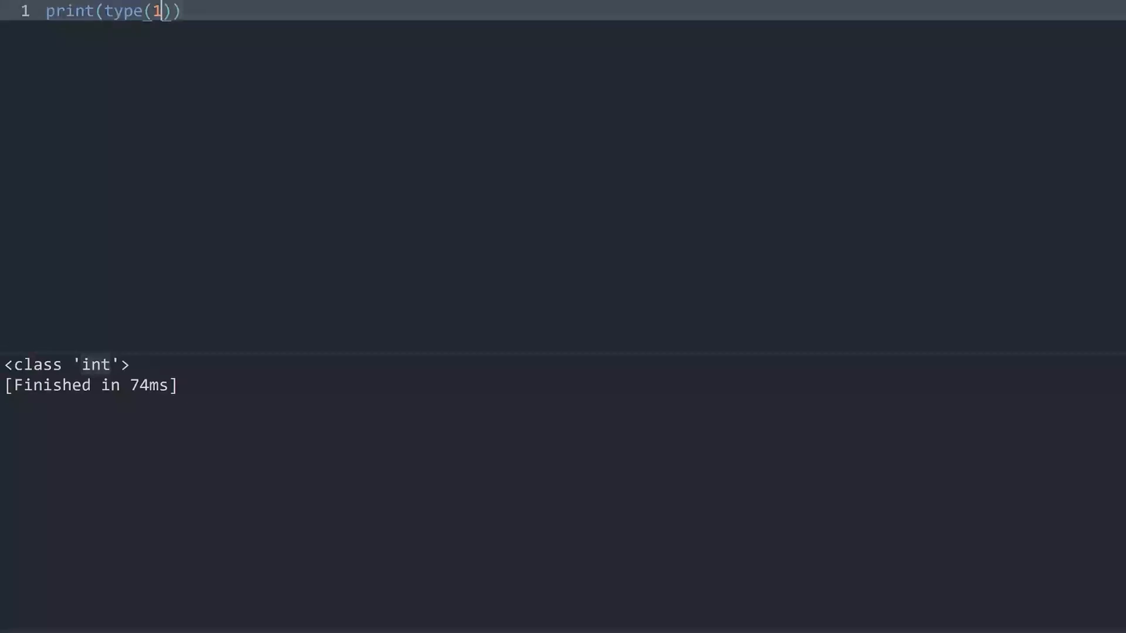
pyautogui.write('.1')
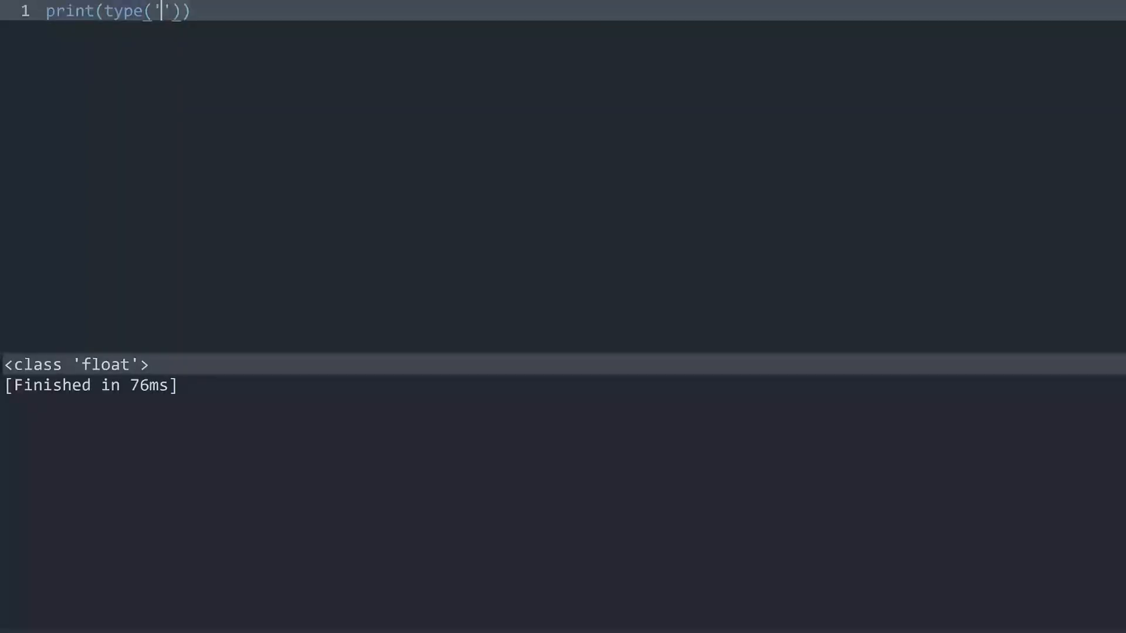
pyautogui.write('s')
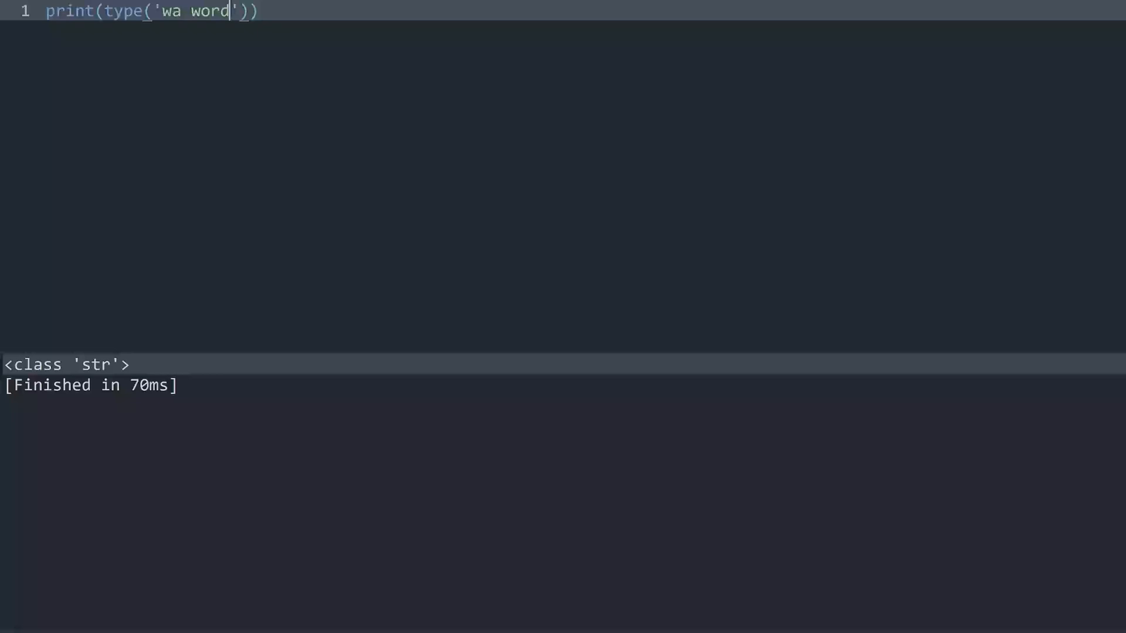
pyautogui.write('1')
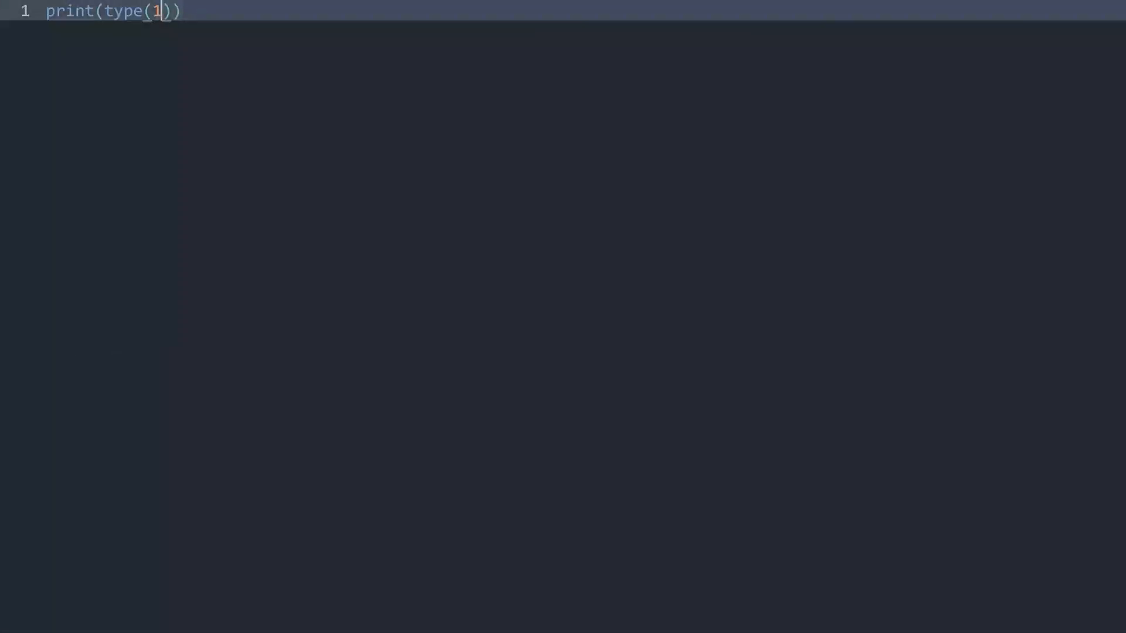
# Run print(1 + 1.1), then change the expression to print(10 / 5).
pyautogui.press('BackSpace')
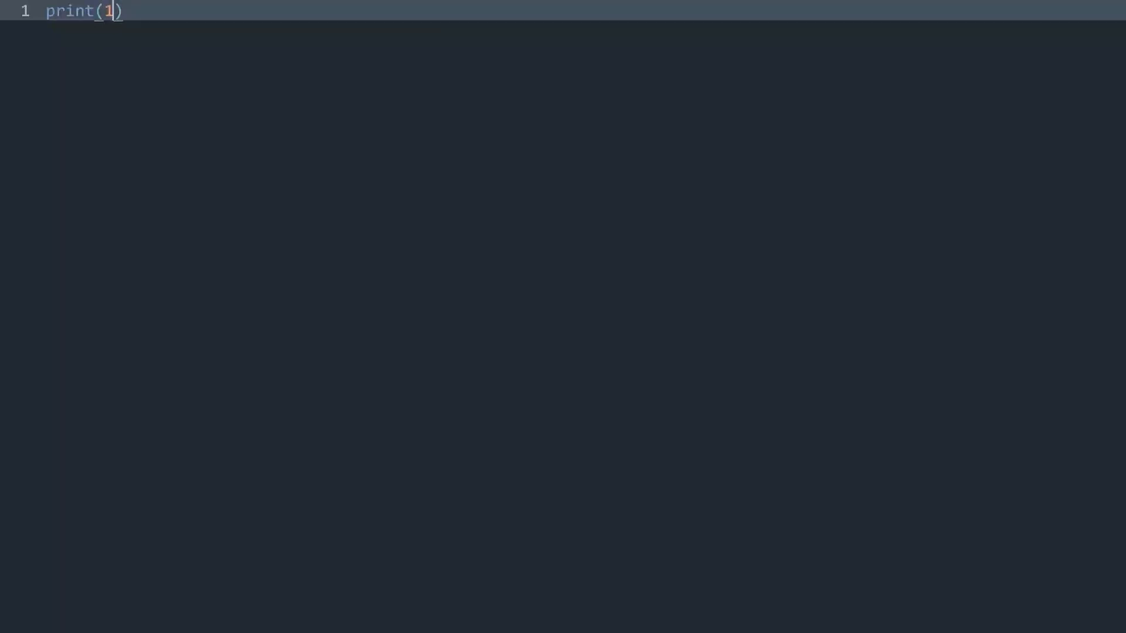
pyautogui.write('+')
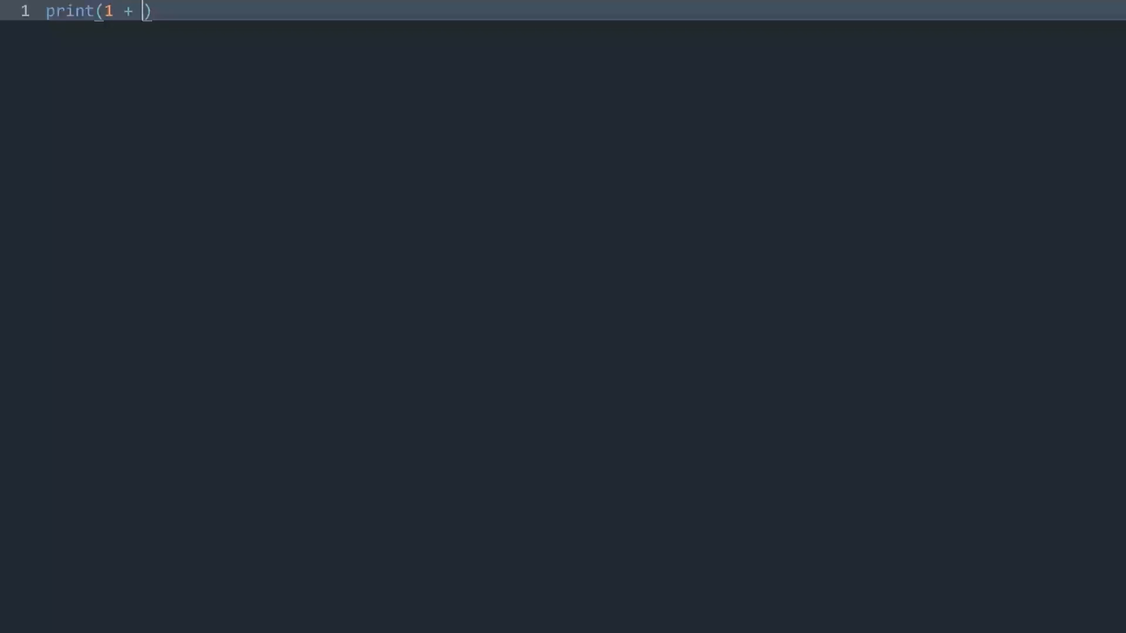
pyautogui.write('1')
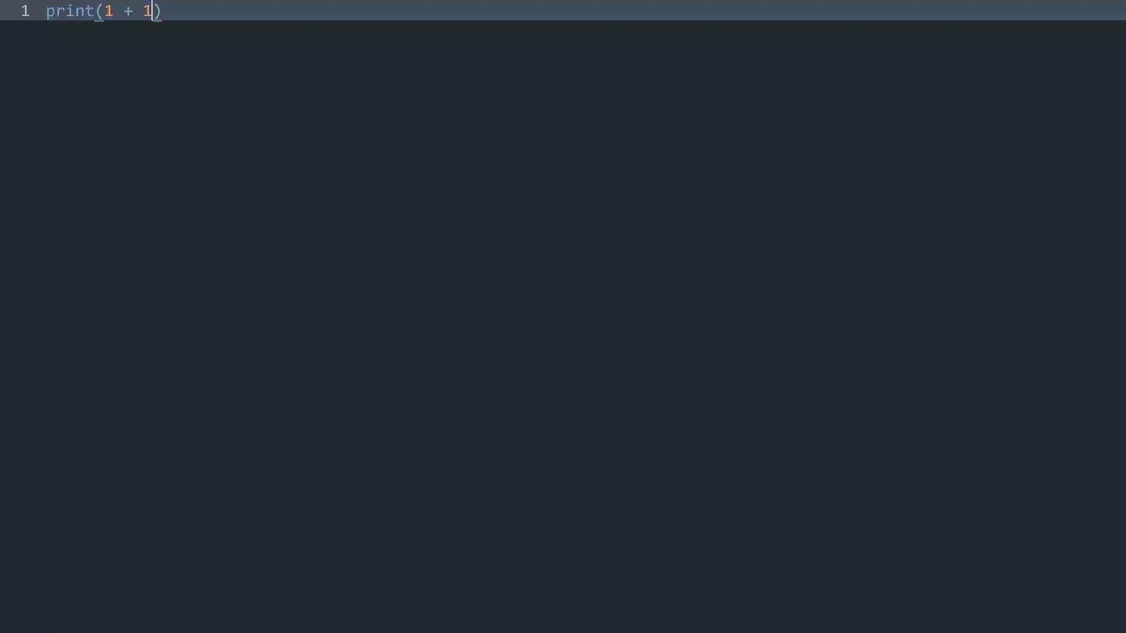
pyautogui.write('.1')
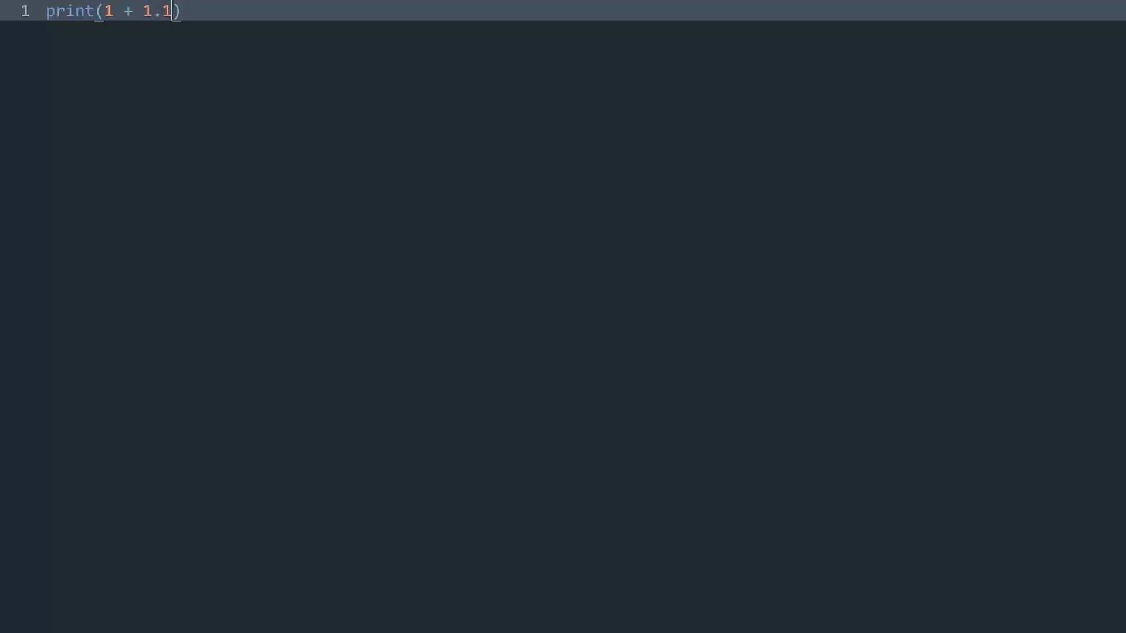
pyautogui.press('ctrl+b')
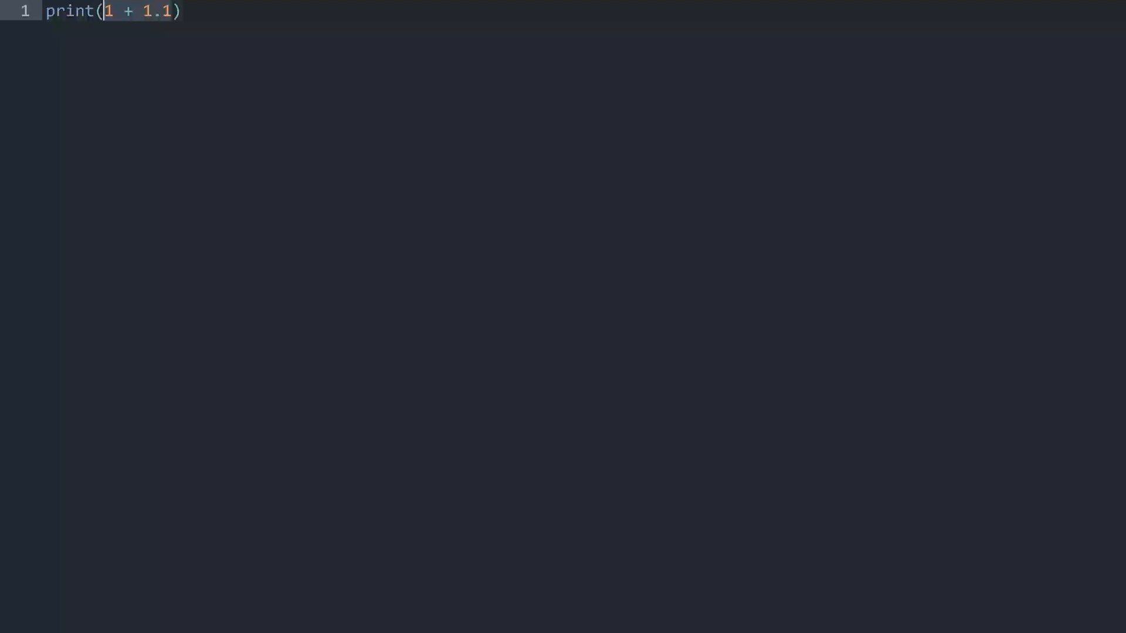
pyautogui.write('10 / 5')
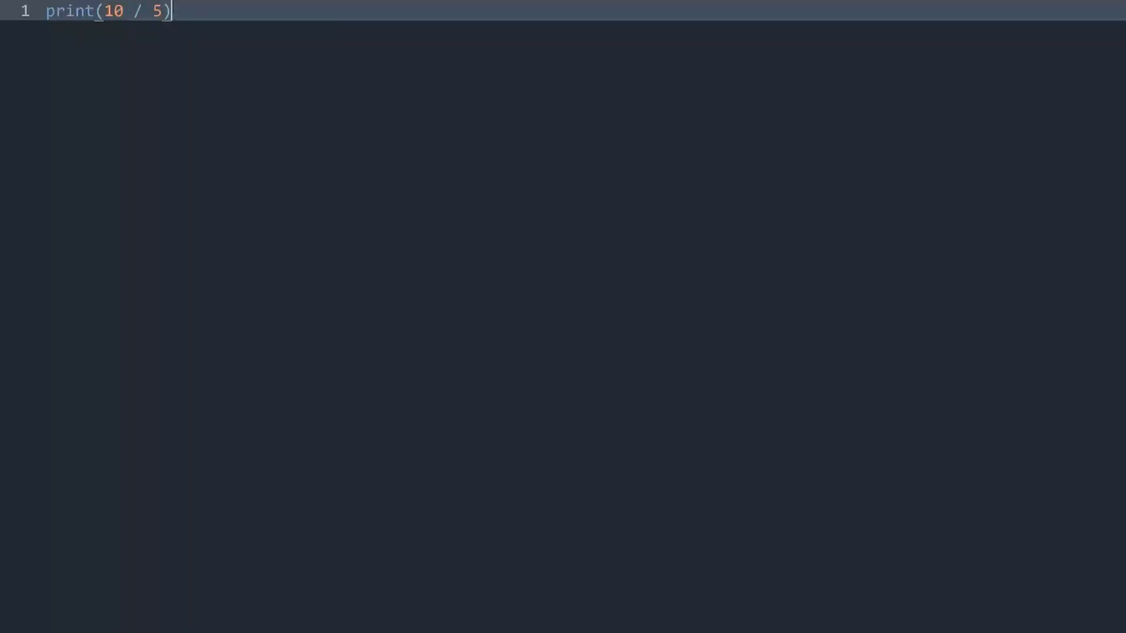
# Add a print line below the division, run it, and make it print(float(2)).
pyautogui.press('Enter')
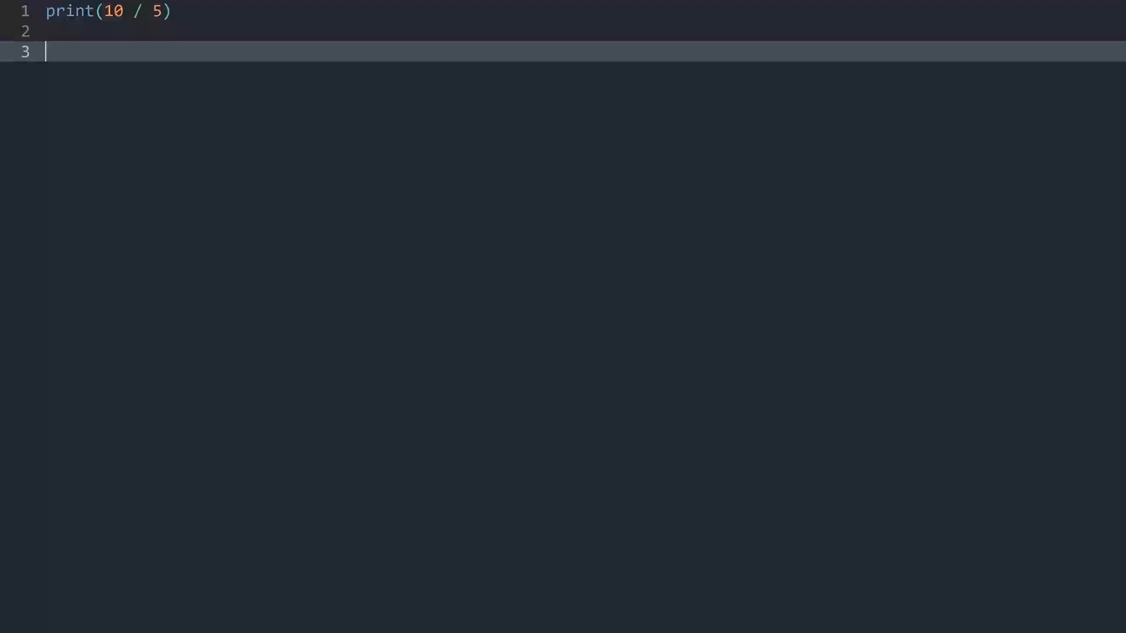
pyautogui.write('p')
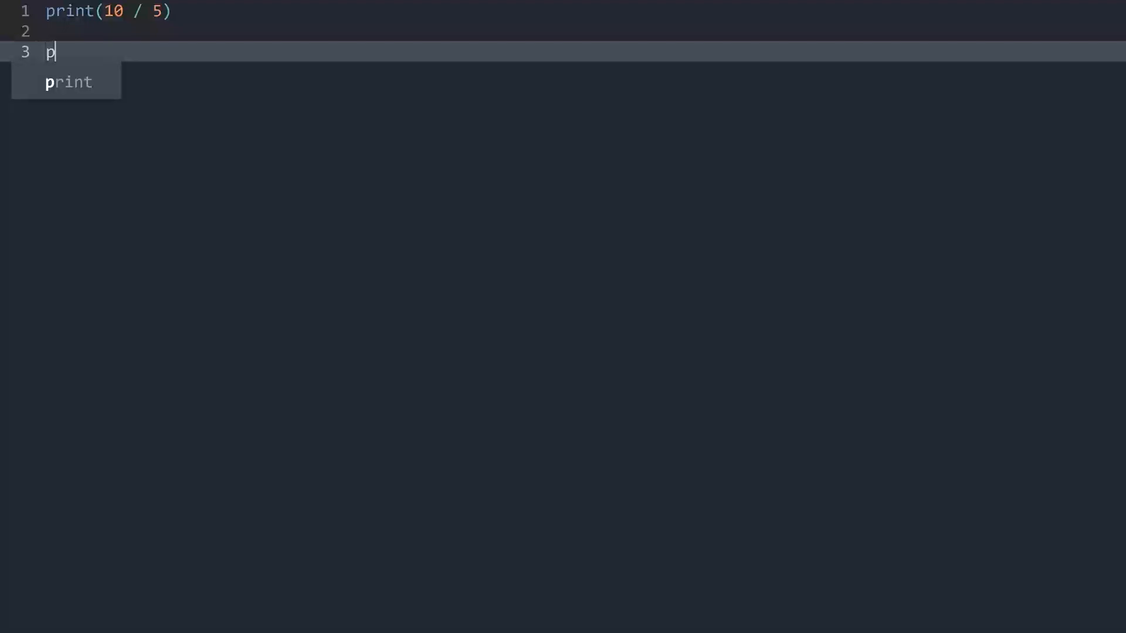
pyautogui.press('Tab')
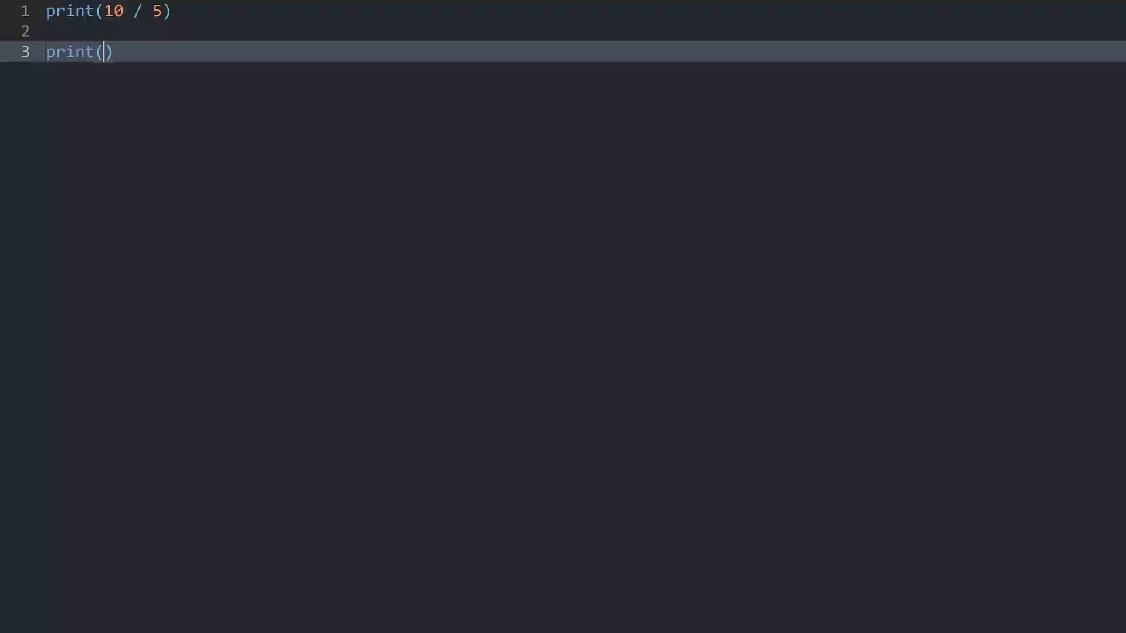
pyautogui.write('2 +')
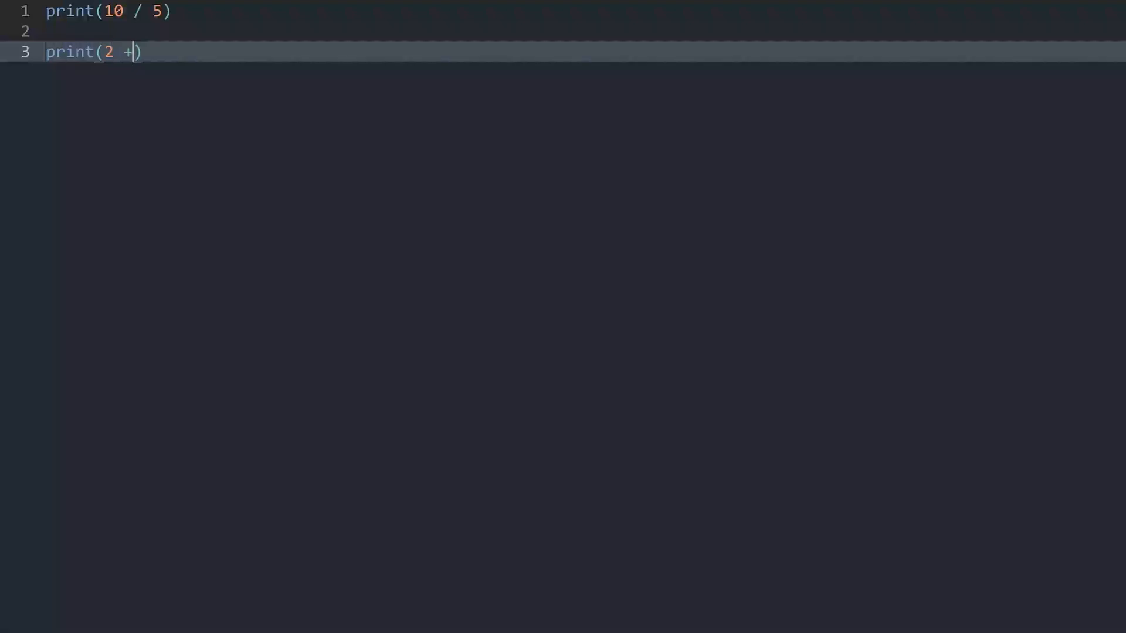
pyautogui.write('0.0')
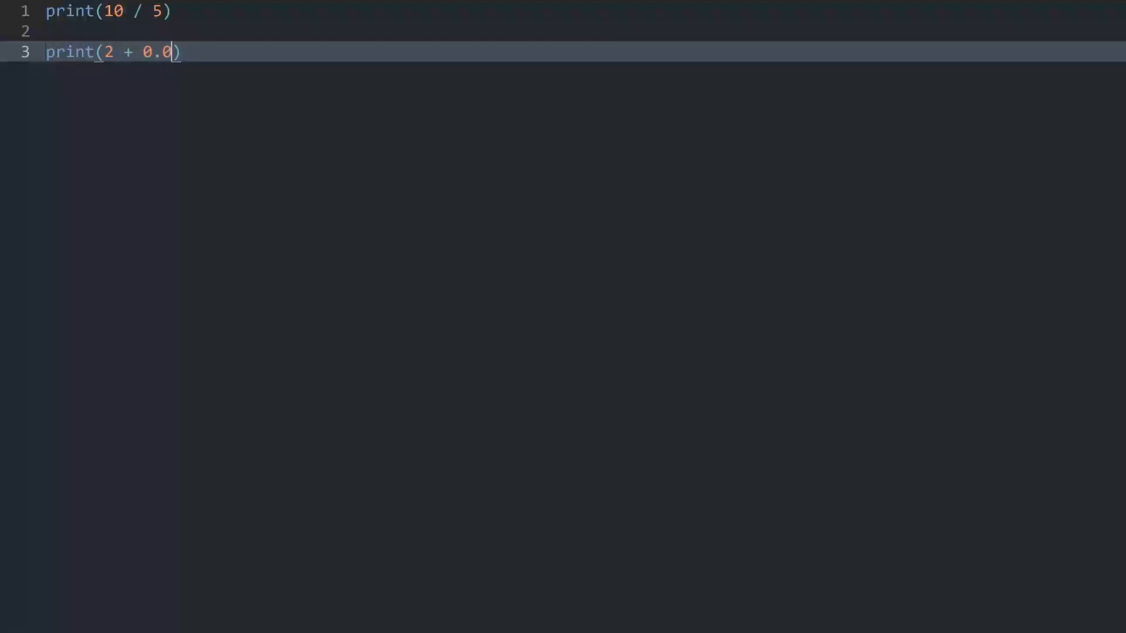
pyautogui.press('ctrl+b')
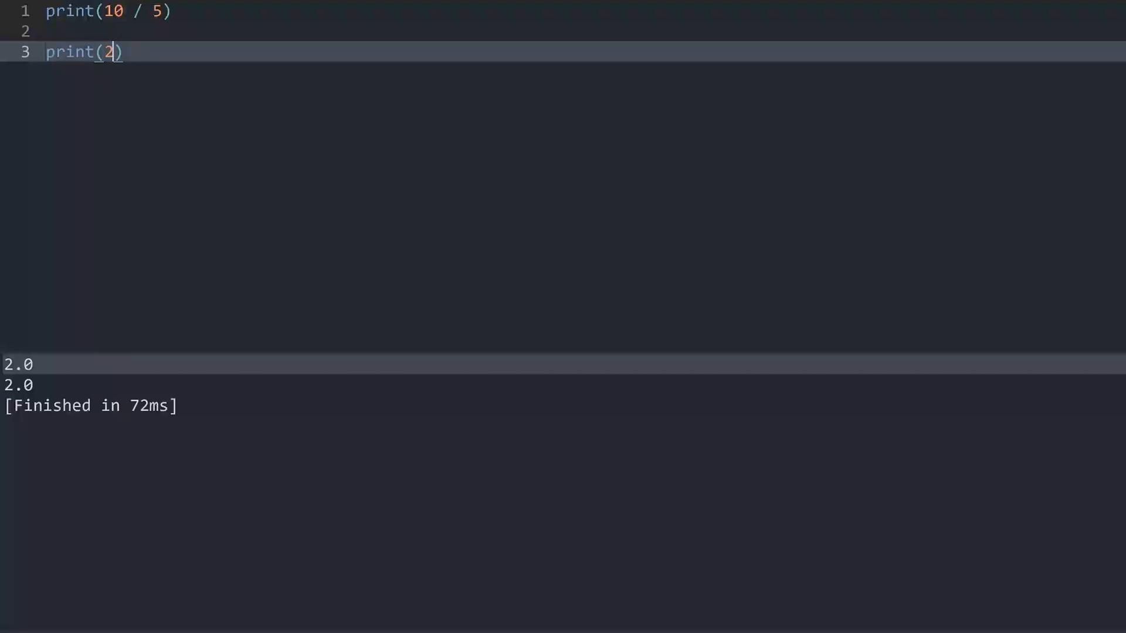
pyautogui.write('(')
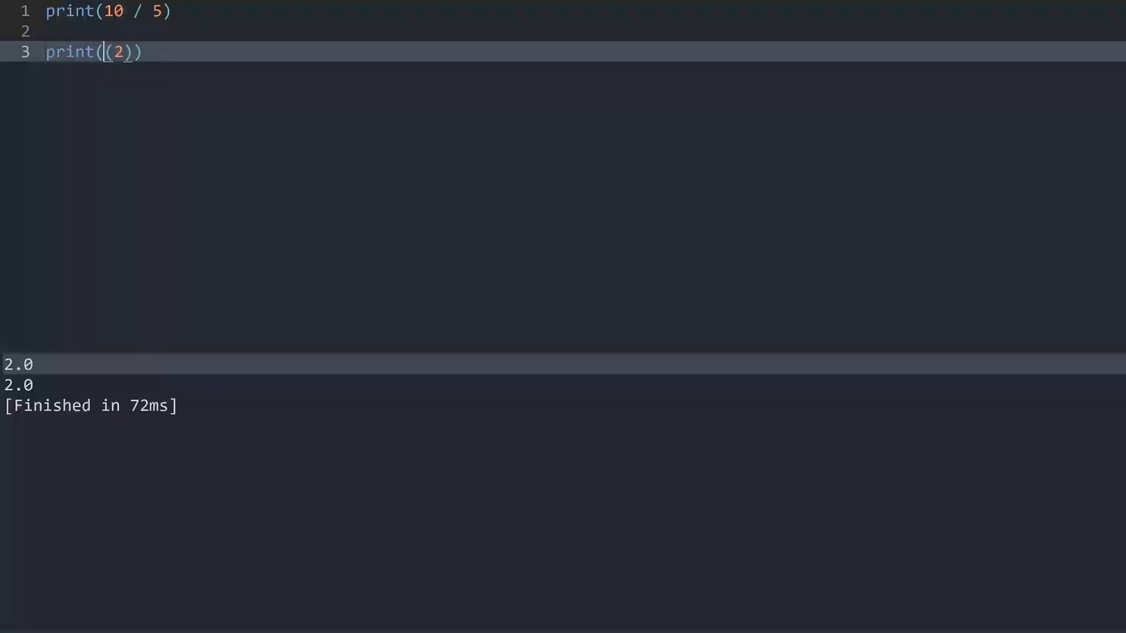
pyautogui.write('float')
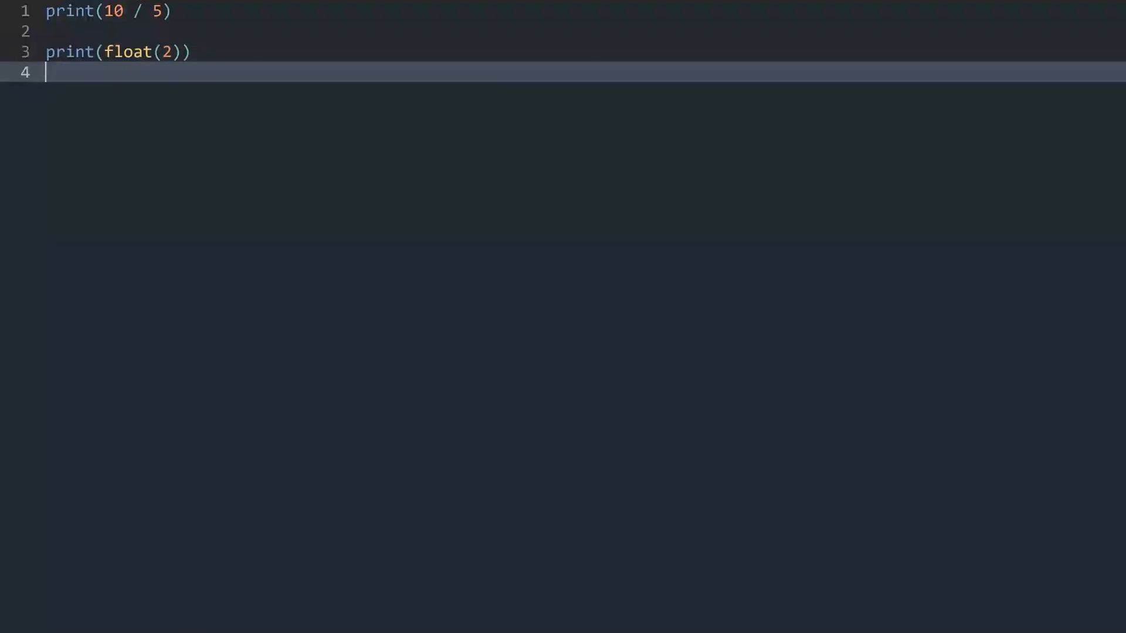
# Add print(int(5.1)) on line 4 and build to get 5.
pyautogui.write('print(')
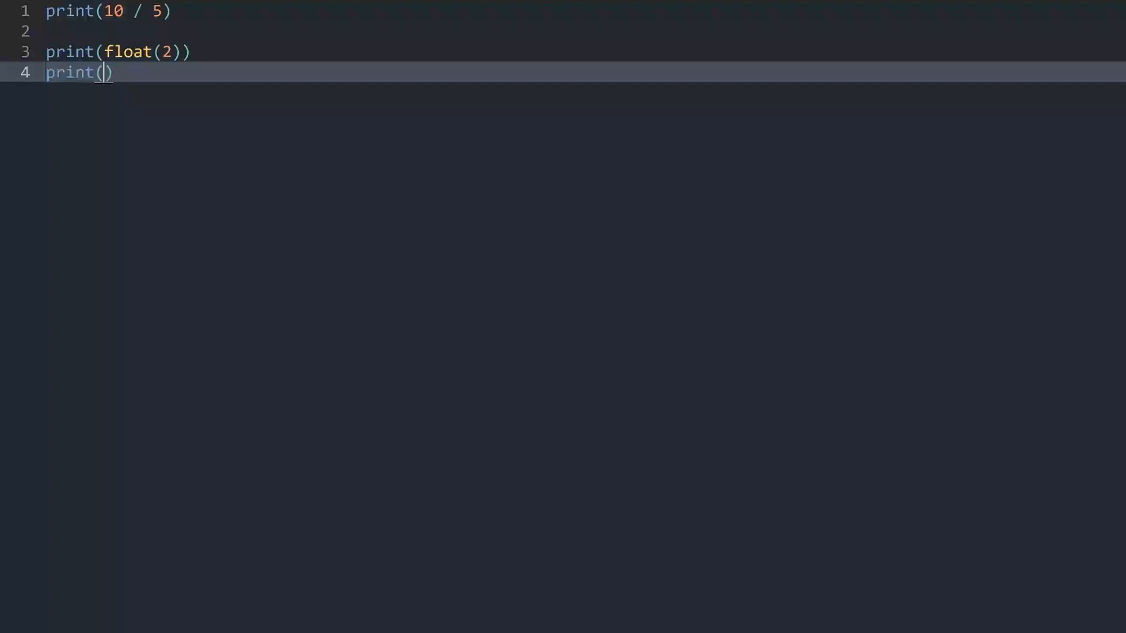
pyautogui.write('5.1')
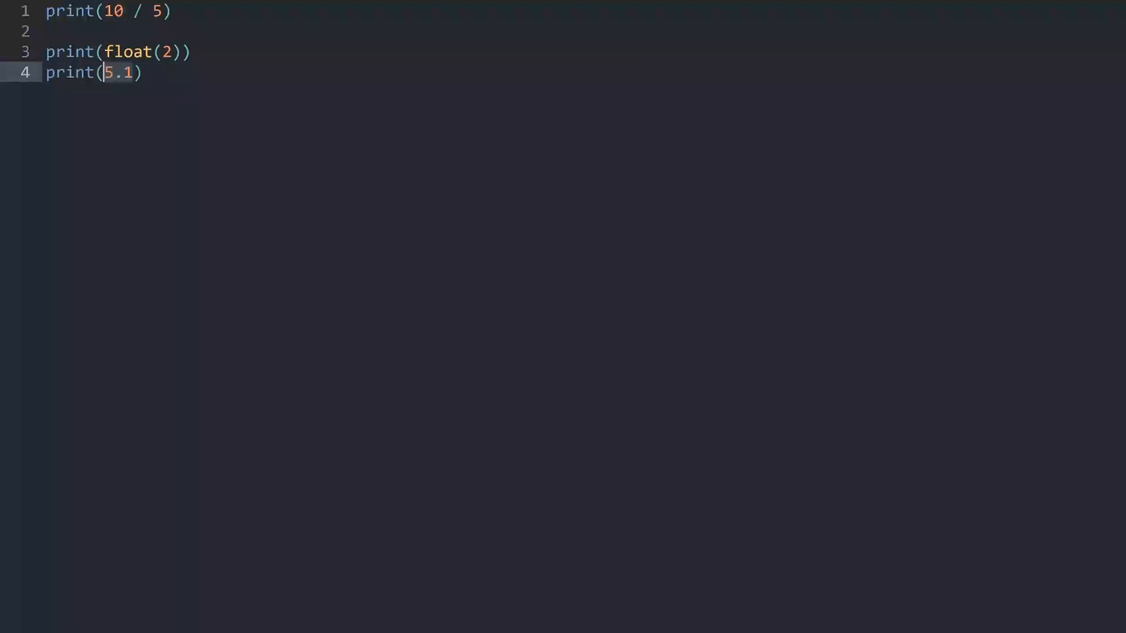
pyautogui.write('(')
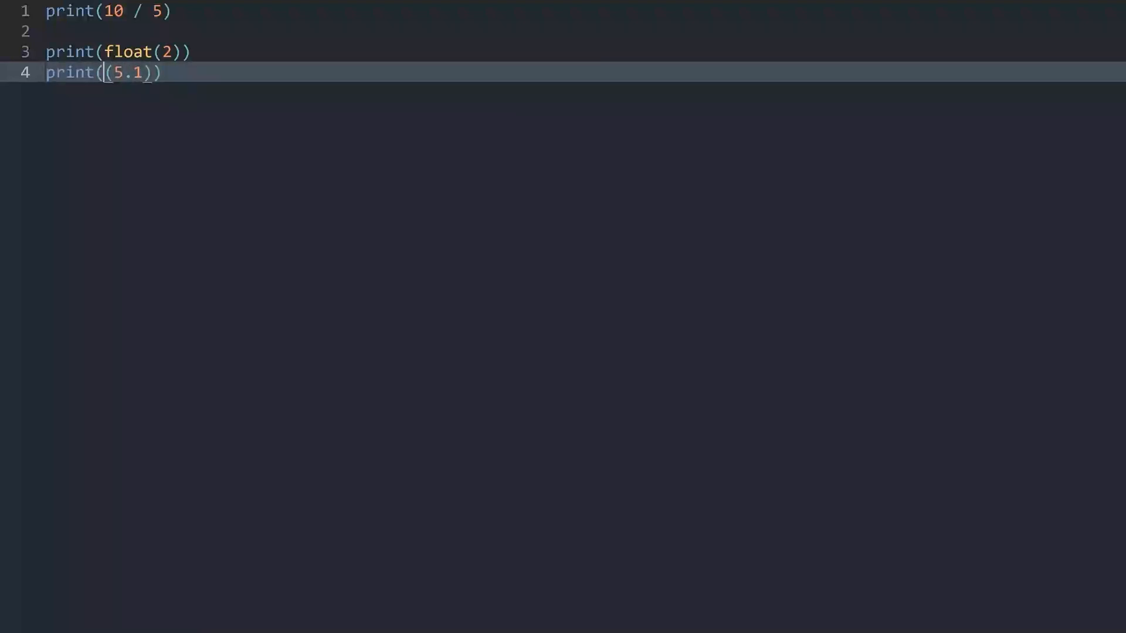
pyautogui.write('int')
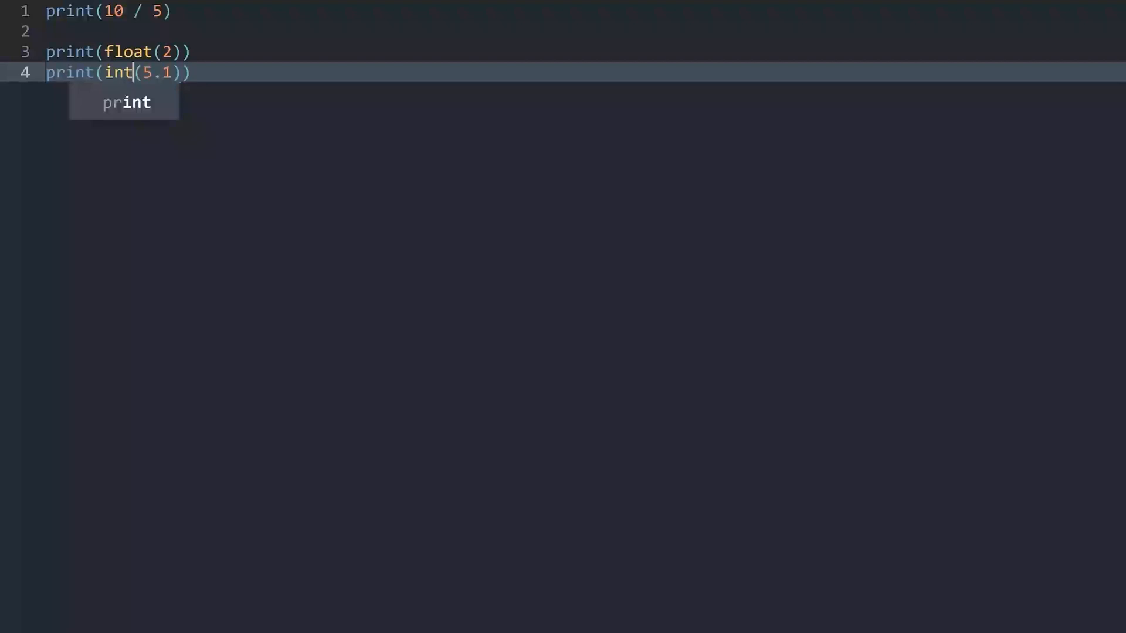
pyautogui.press('ctrl+b')
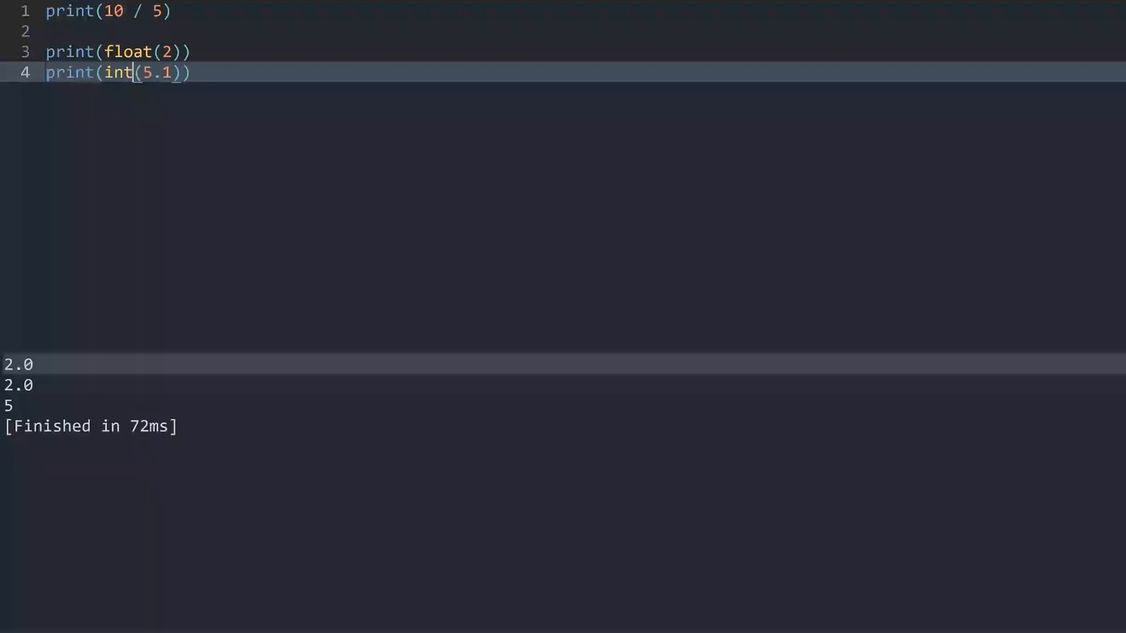
# Change the value to round(5.9), rebuild to get 6, and dismiss the output.
pyautogui.click(7, 405)
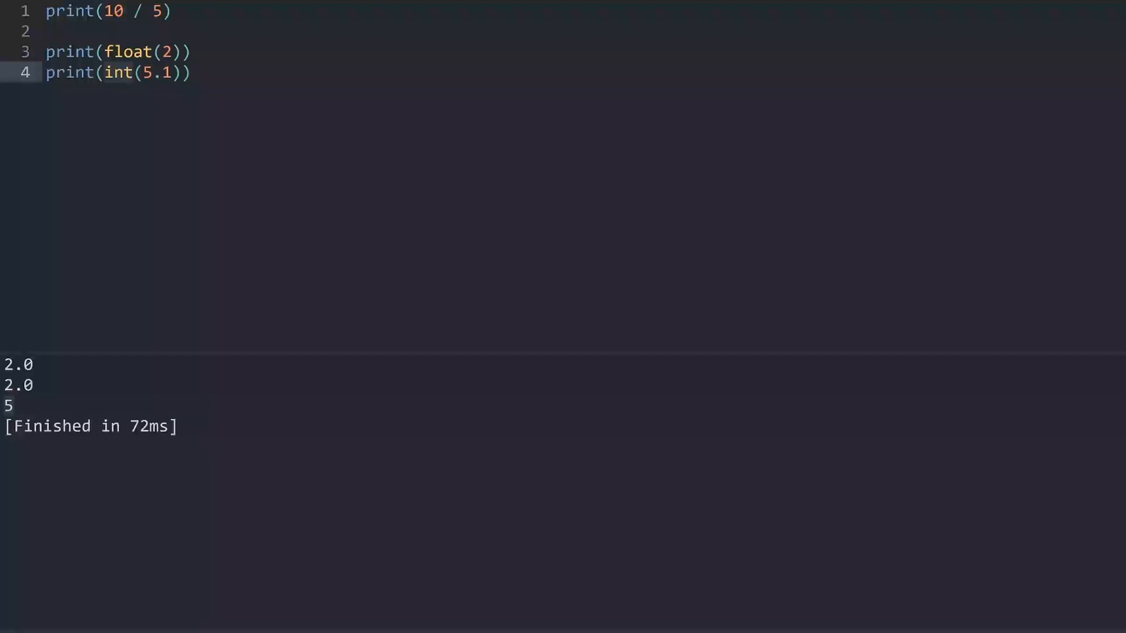
pyautogui.press('Backspace')
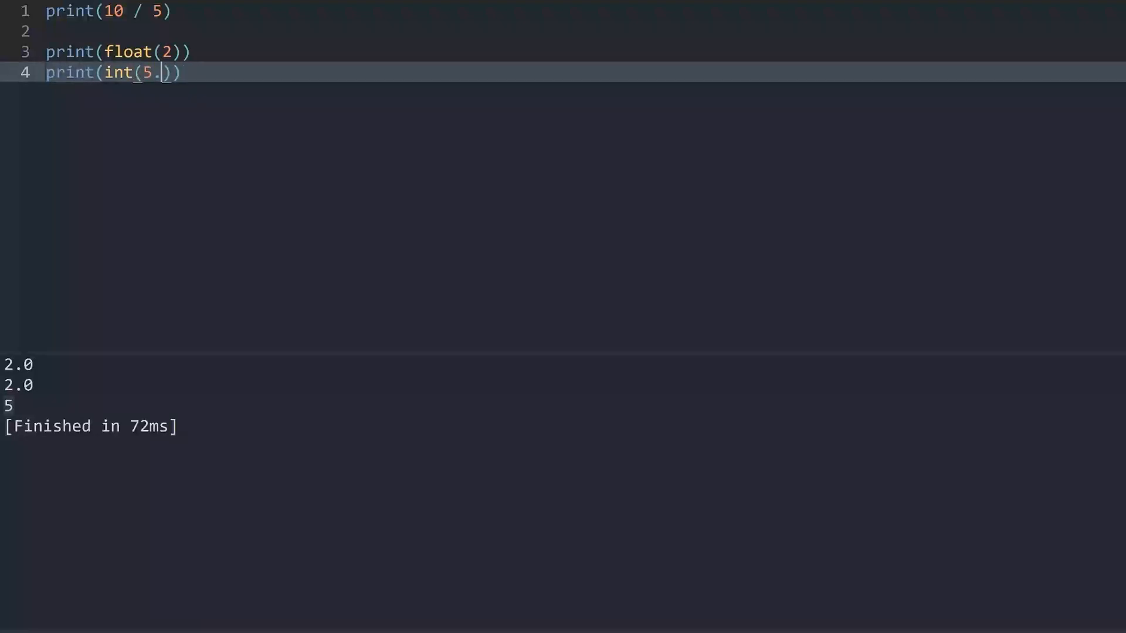
pyautogui.write('9')
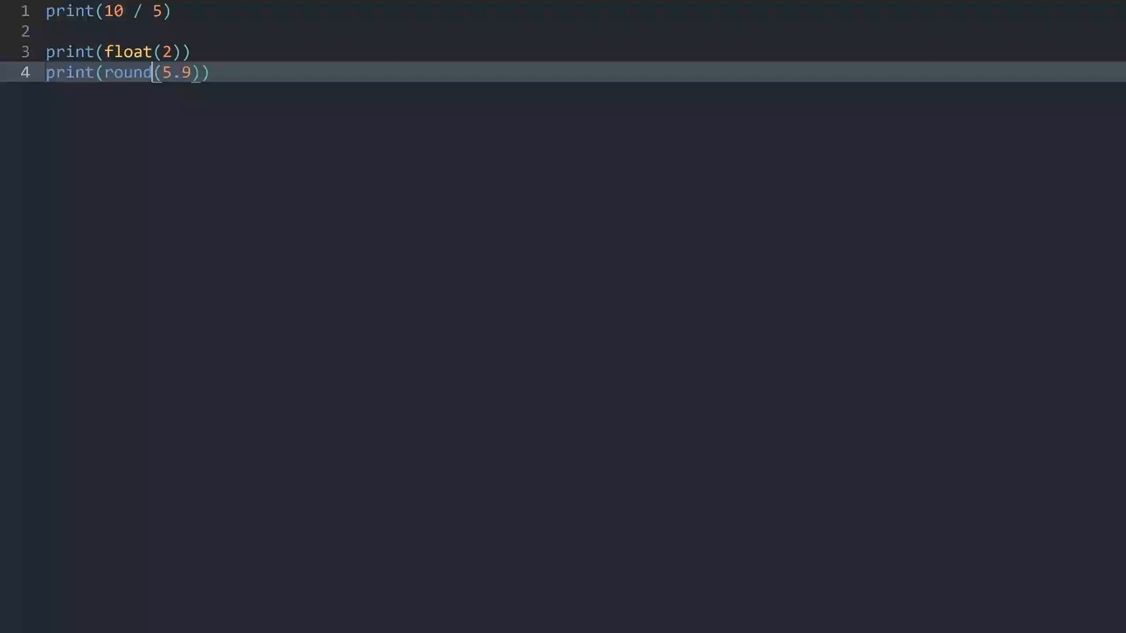
pyautogui.press('ctrl+b')
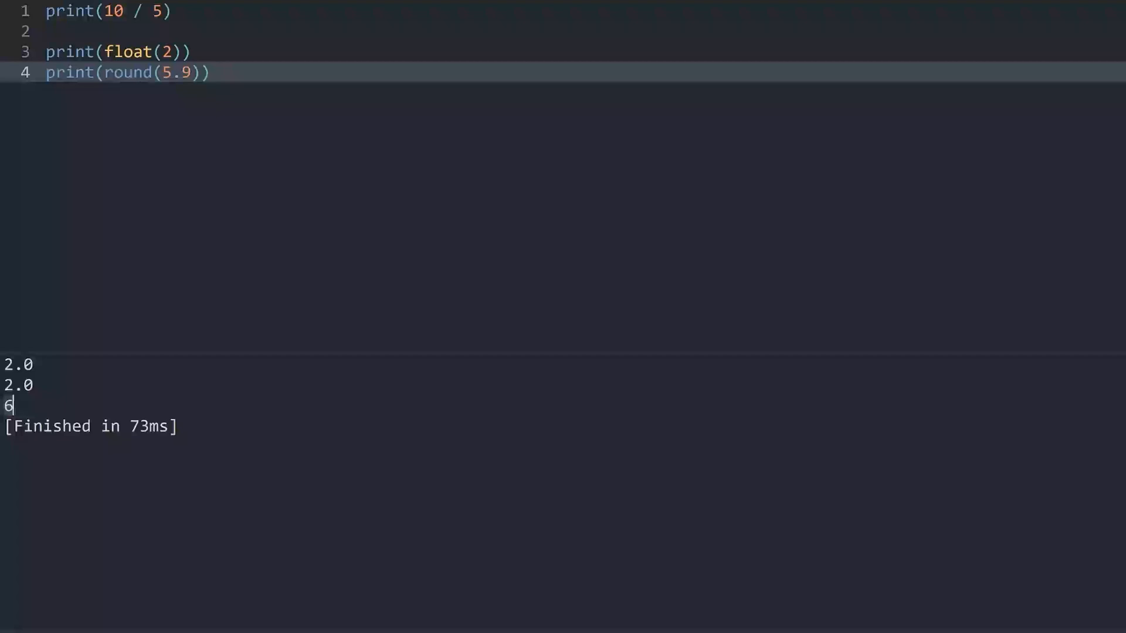
pyautogui.press('Enter')
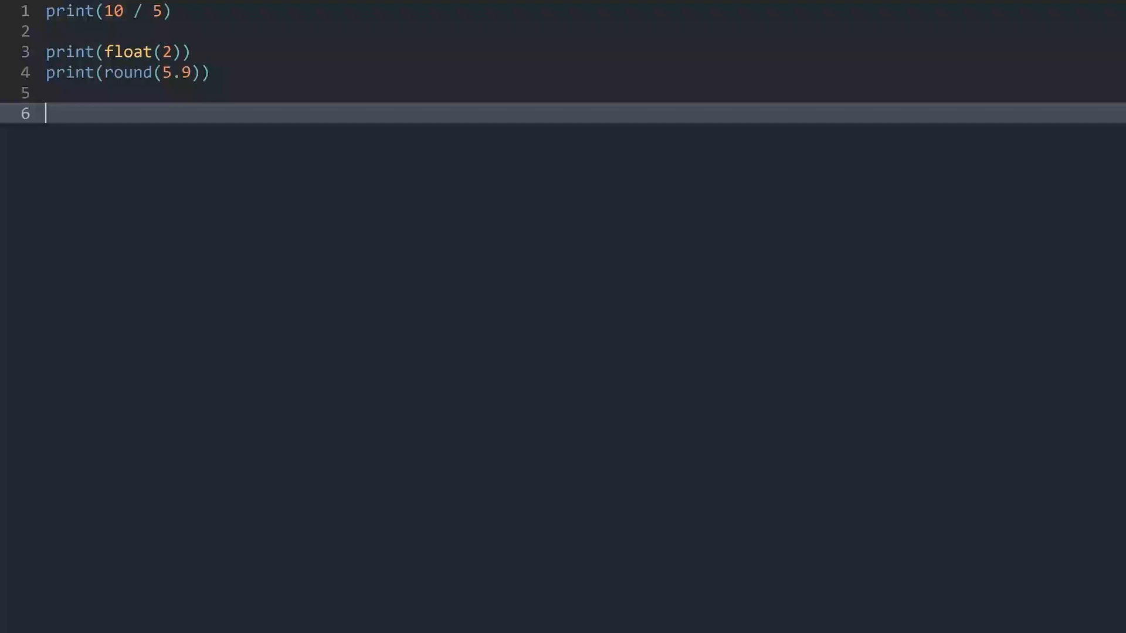
# Add print(1.1 * 3) # 3.3, build to get 3.3000000000000003, then select 1.1.
pyautogui.write('print(')
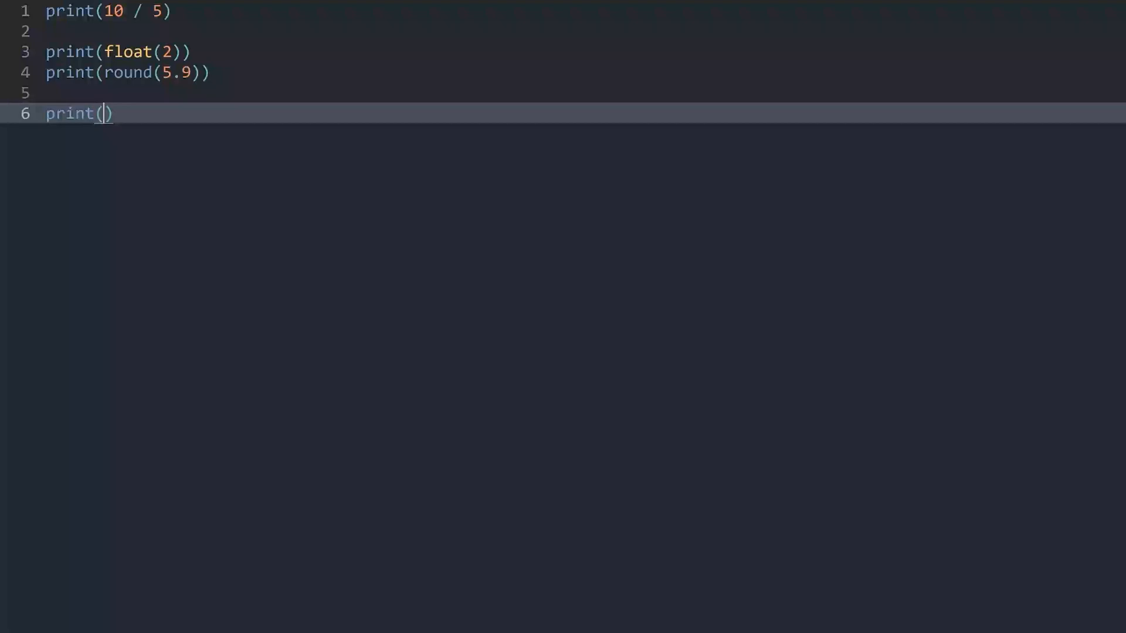
pyautogui.write('1.1 * 3')
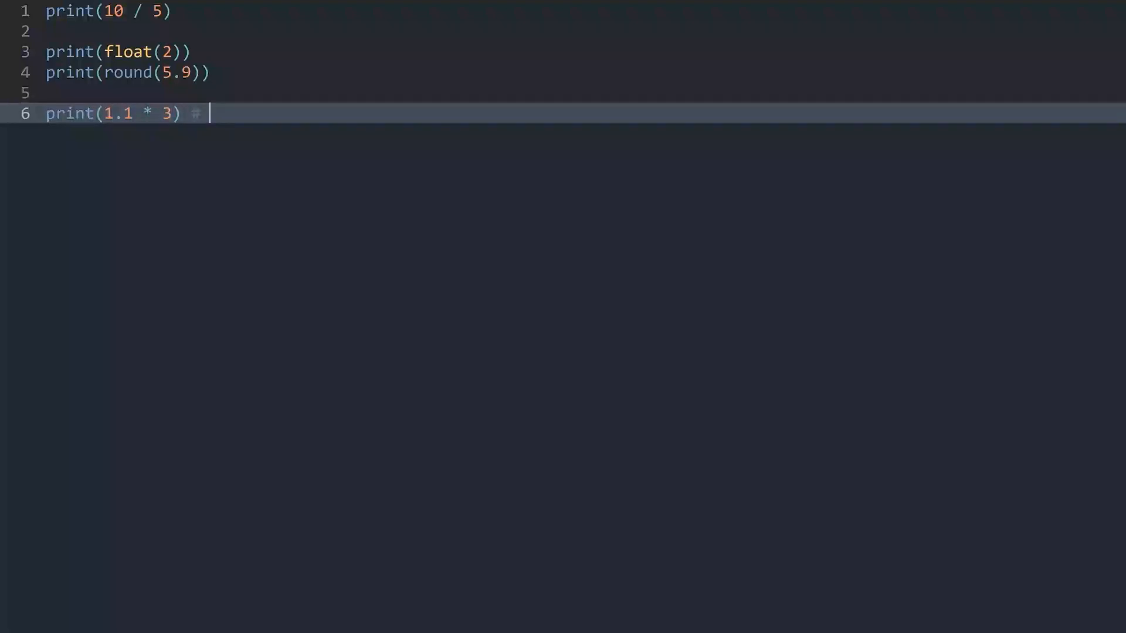
pyautogui.write('3.3')
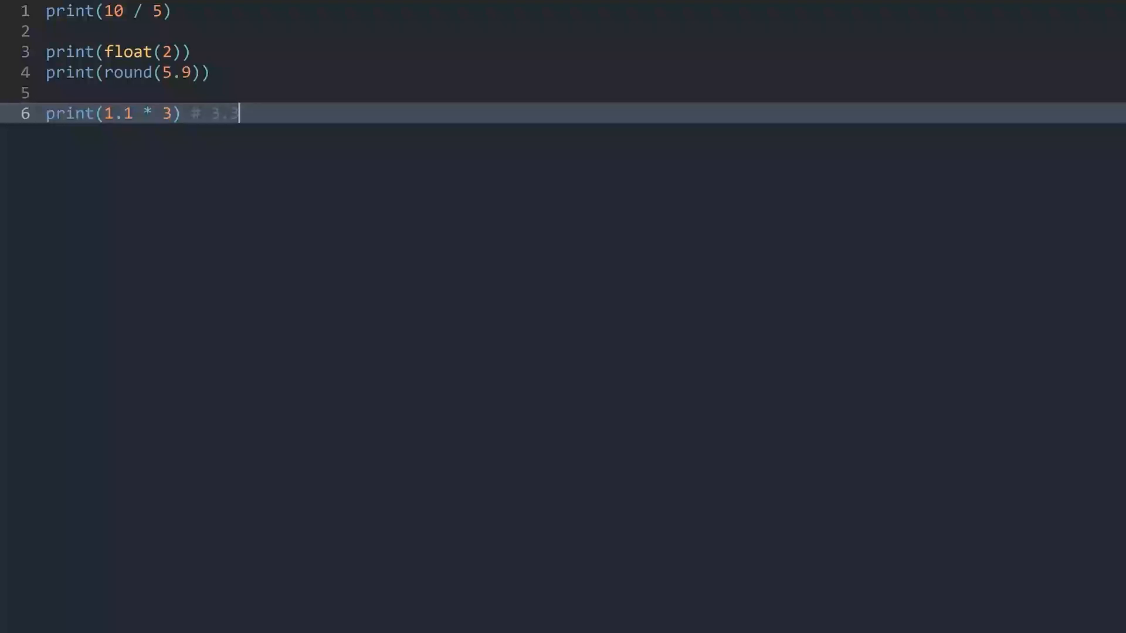
pyautogui.press('ctrl+b')
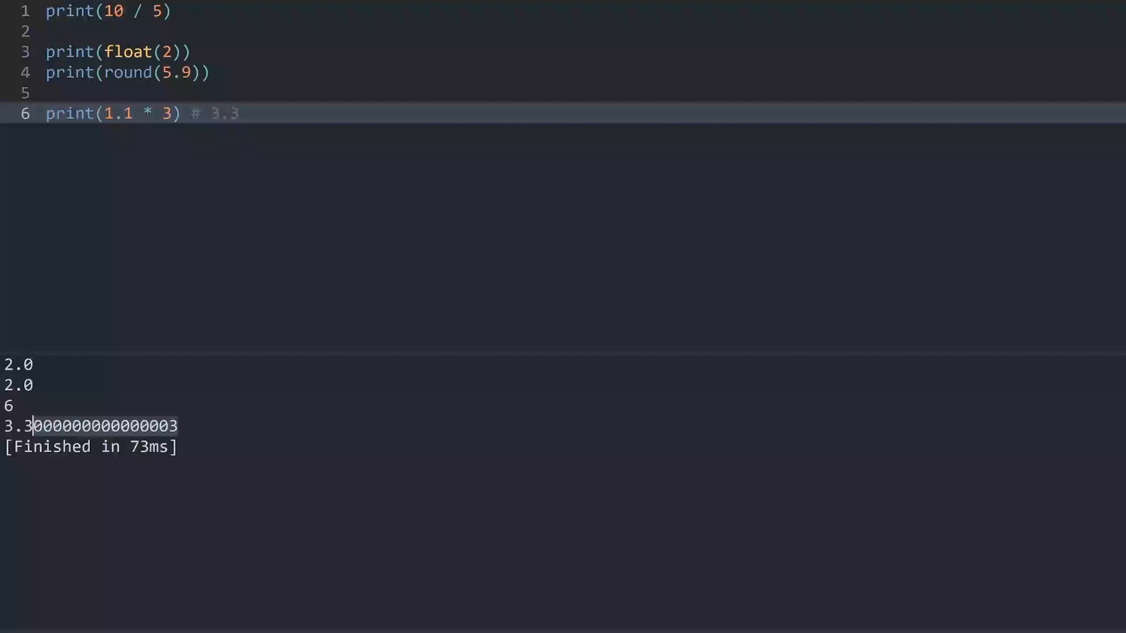
pyautogui.click(237, 114)
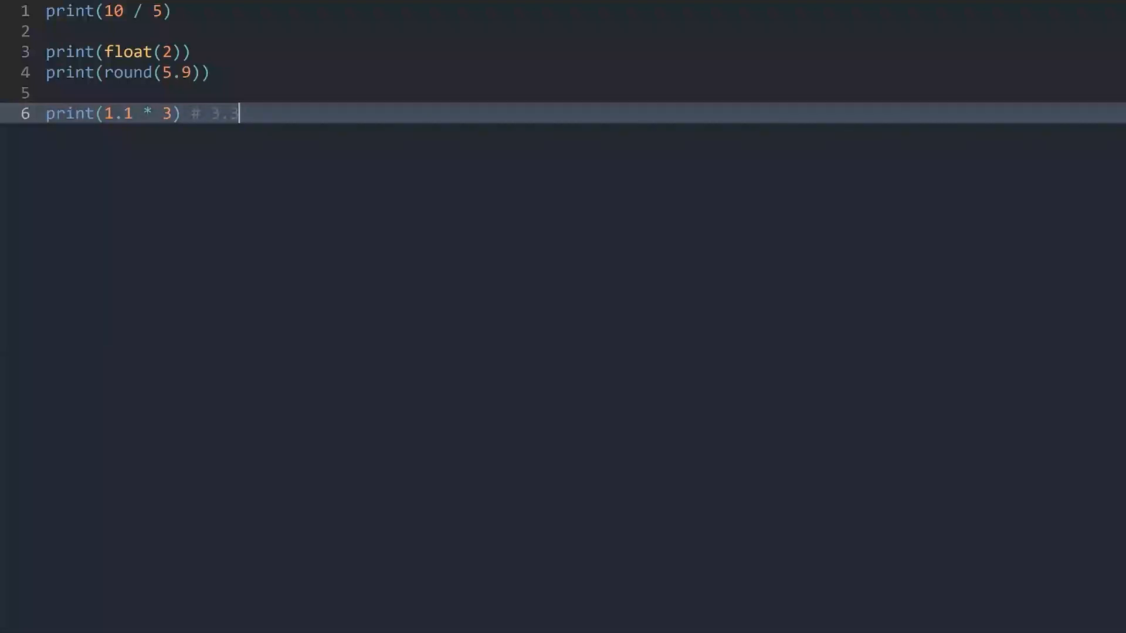
pyautogui.doubleClick(117, 114)
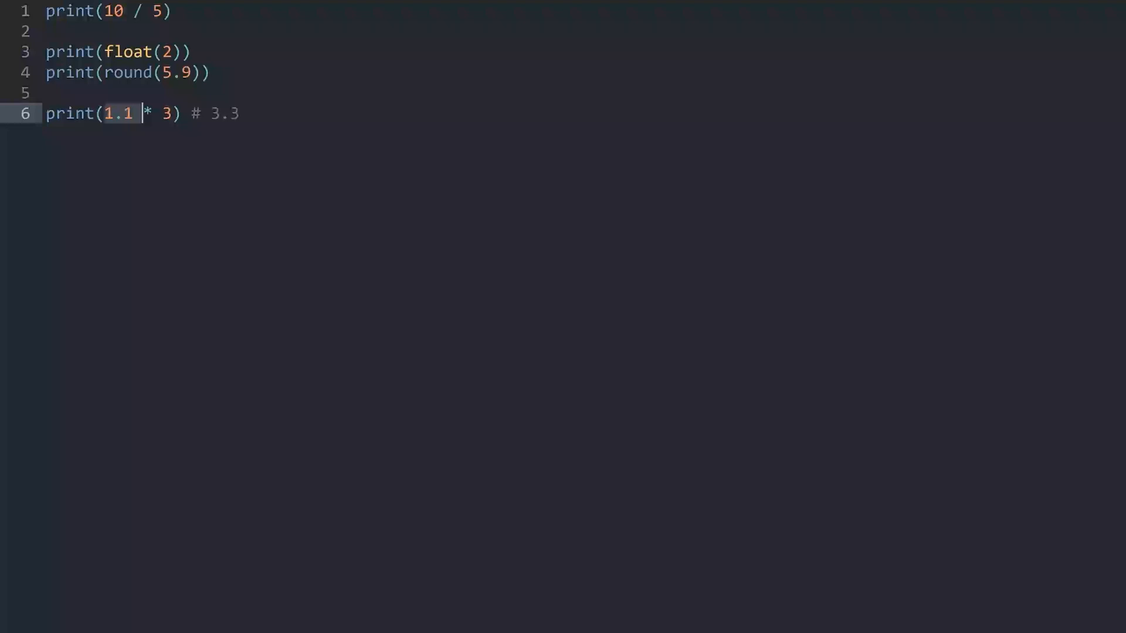